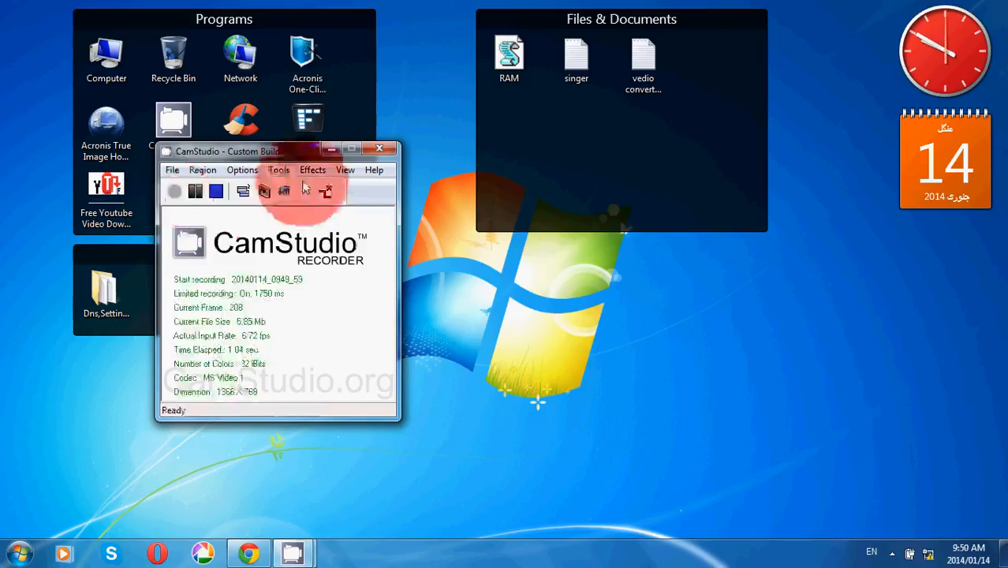
Refresh the Windows 7 desktop from its right-click menu
right_click(442, 172)
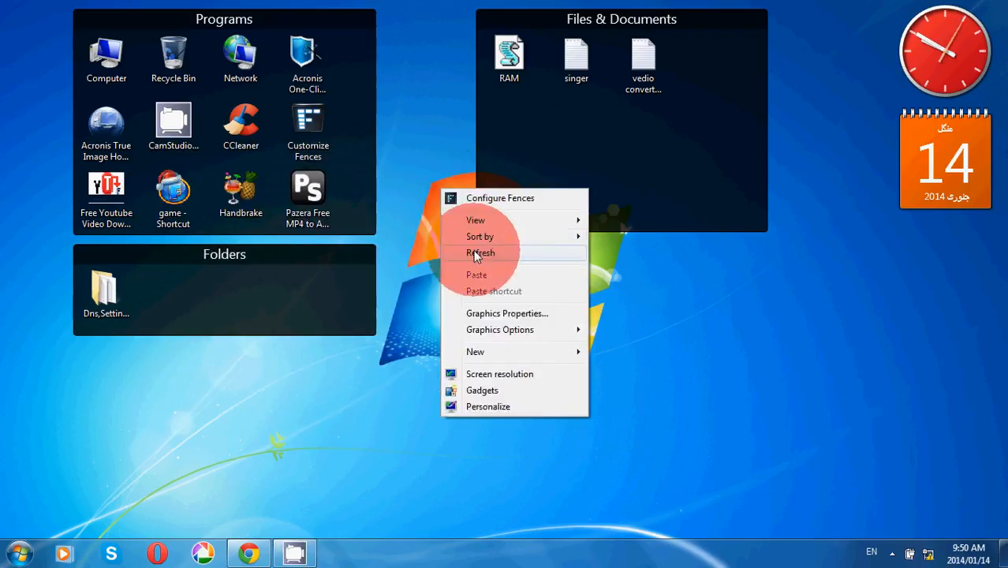
click(480, 252)
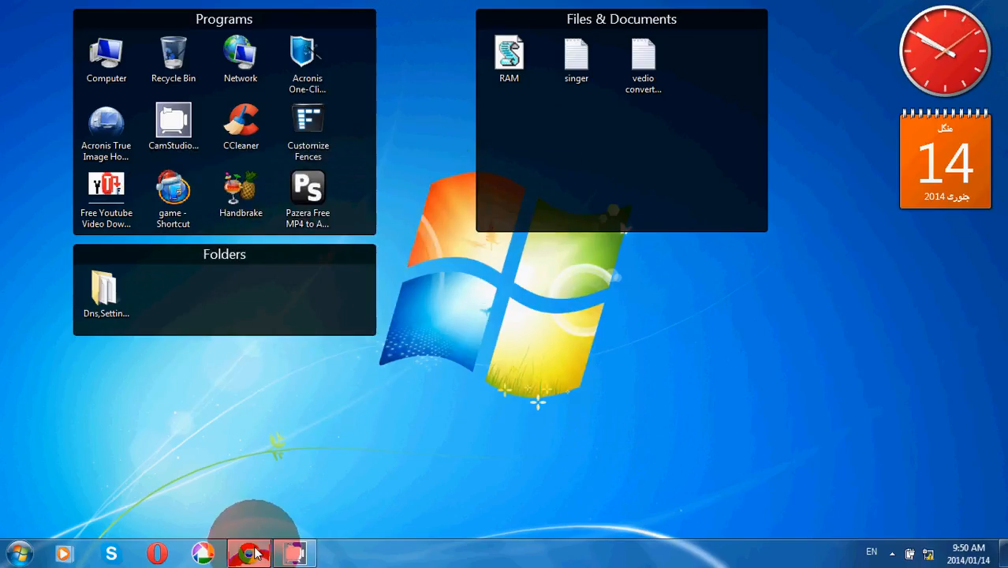
Focus Chrome and enter 'webstore' in the address bar to reach the Themes category
click(249, 553)
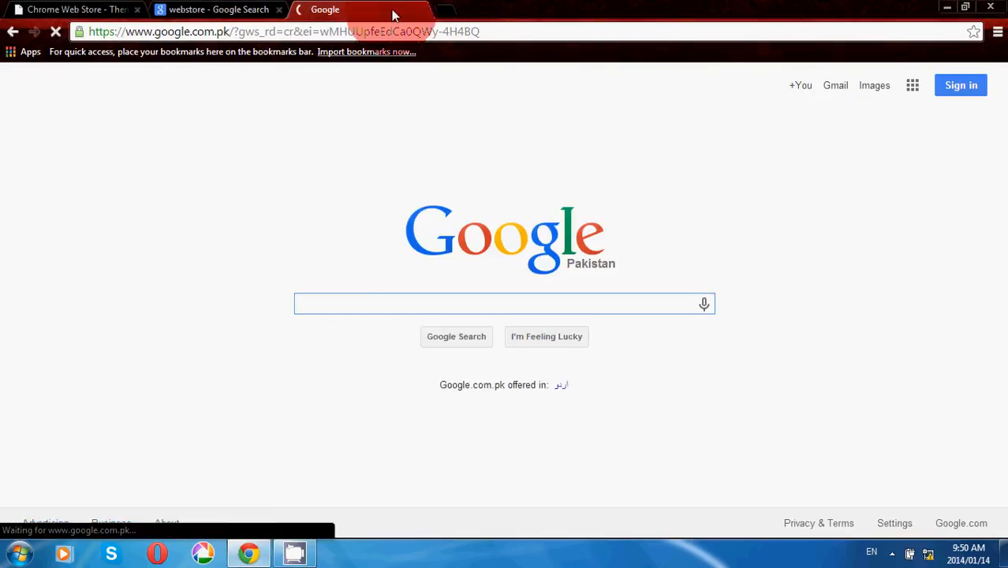
text(webstore/category/themes)
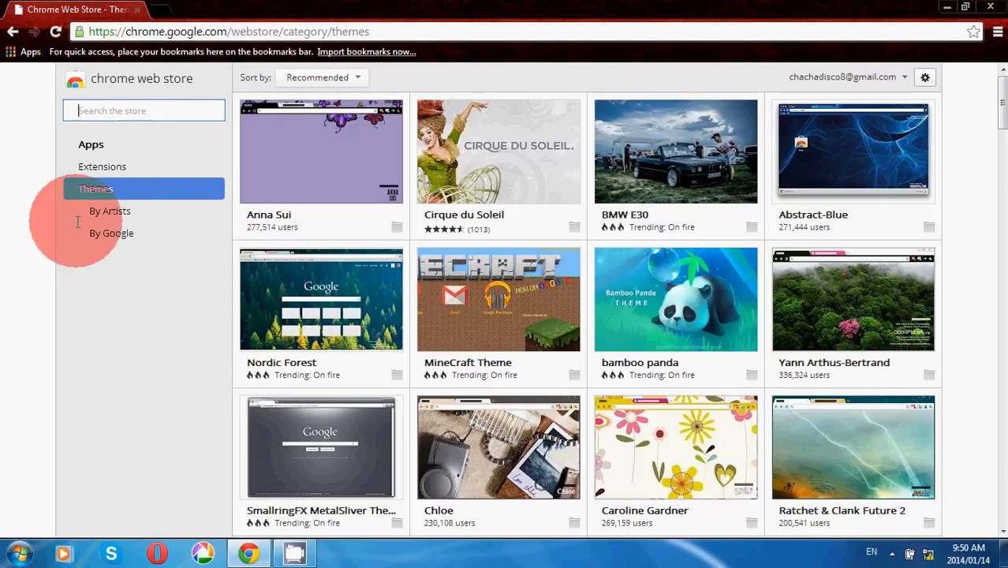
mouse_move(321, 150)
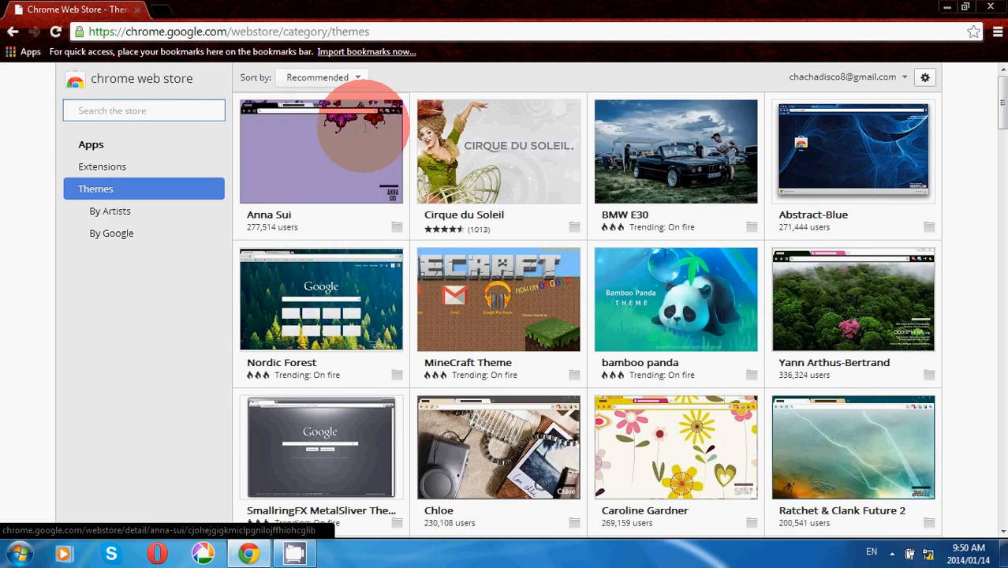
Scroll down the Themes grid past themes like Raindrops, then back to the top
scroll(down, 3)
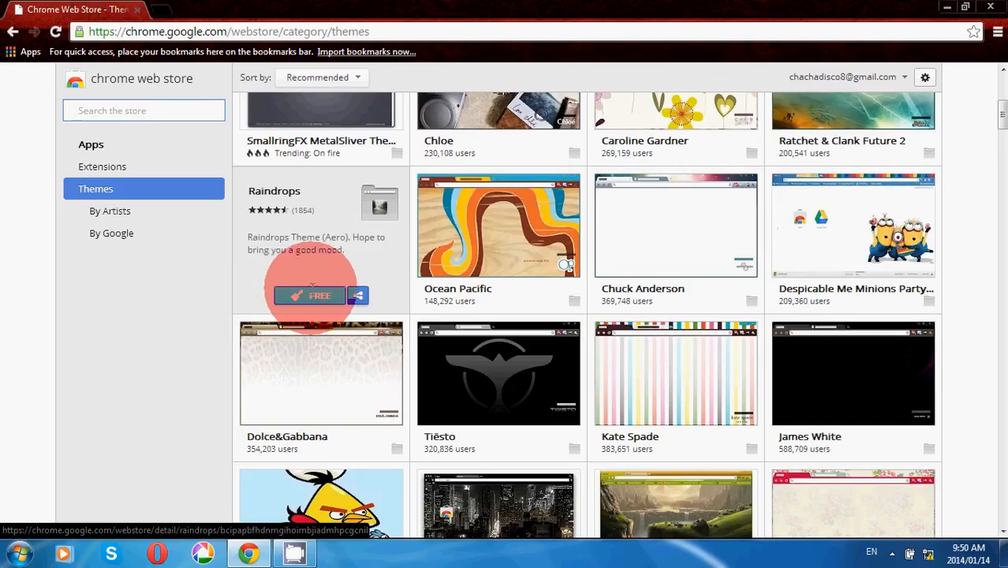
scroll(up, 3)
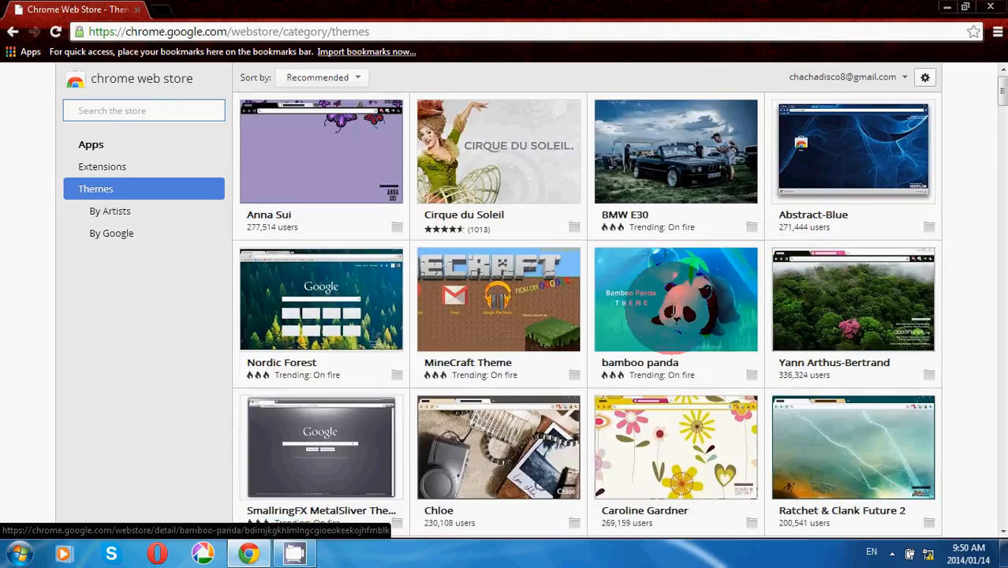
mouse_move(675, 298)
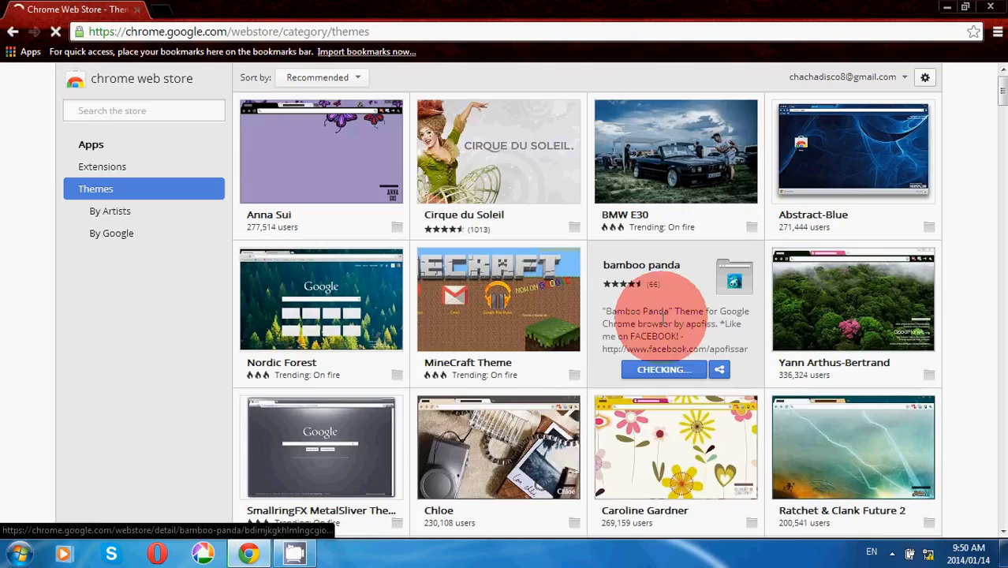
Install the Bamboo Panda theme, view it on a new tab, and close the store tab
click(664, 369)
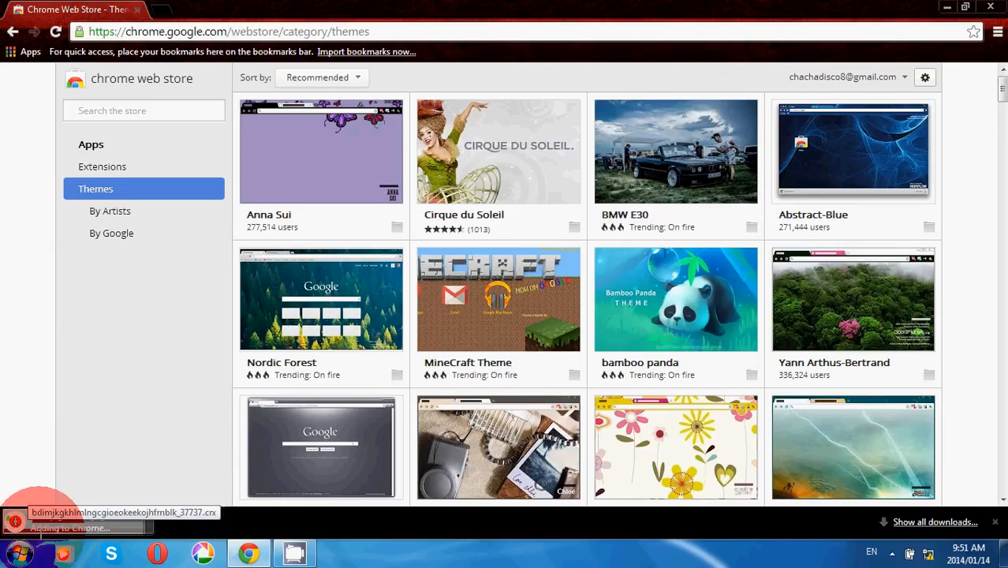
click(675, 299)
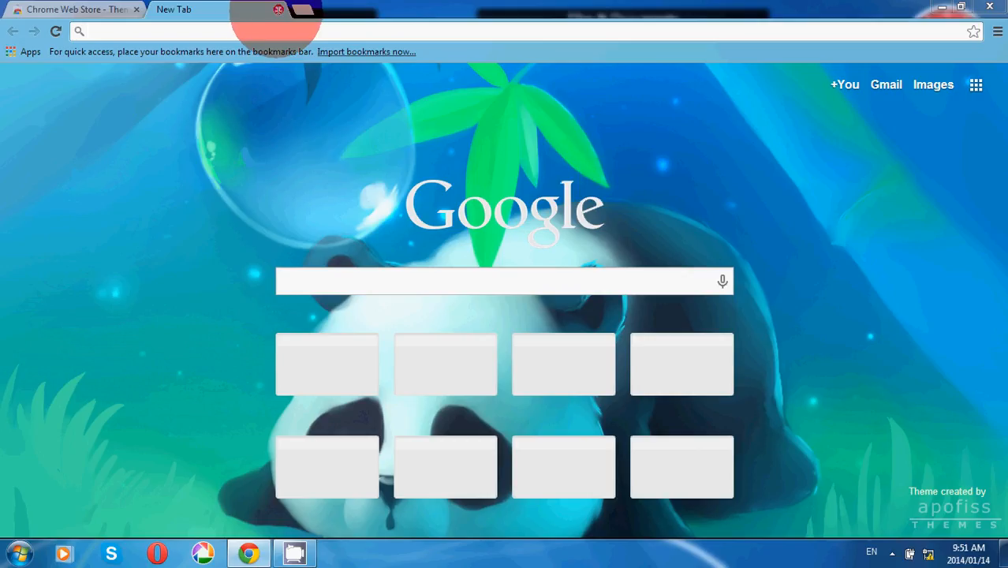
click(136, 9)
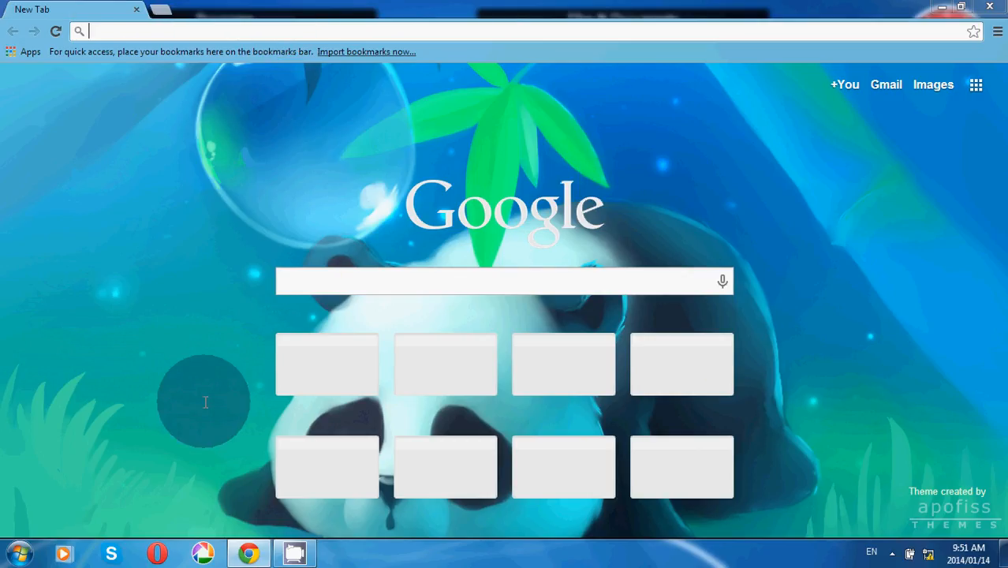